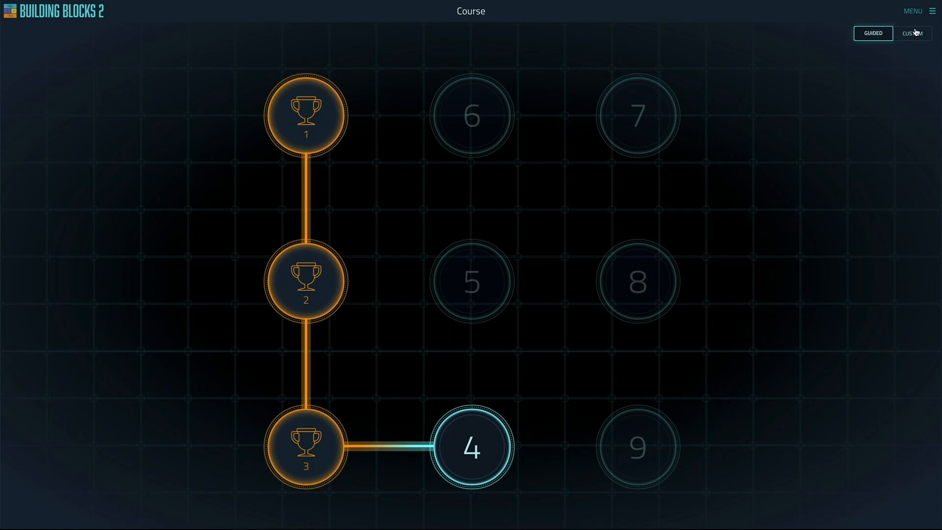
# - Switch to the CUSTOM lesson list and browse down to Section 3's chord-change lessons
pyautogui.click(913, 33)
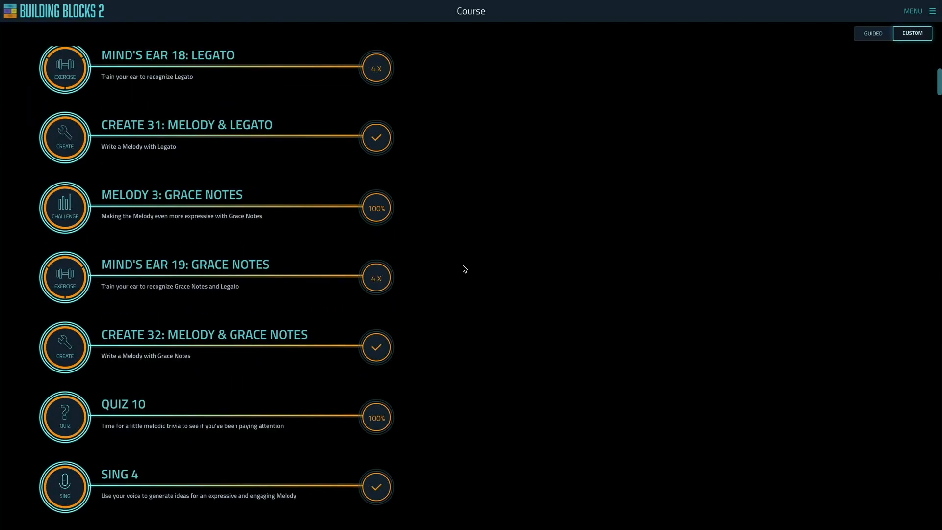
pyautogui.scroll(-3)
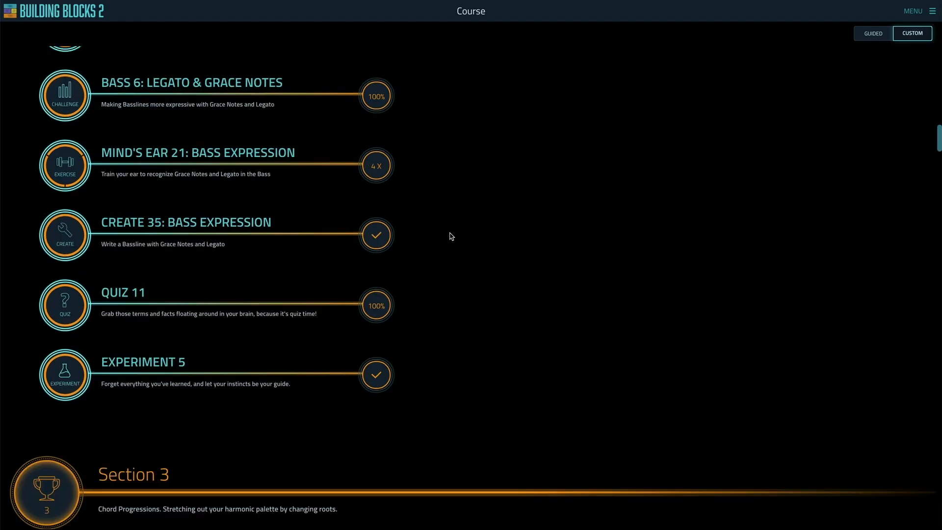
pyautogui.scroll(-3)
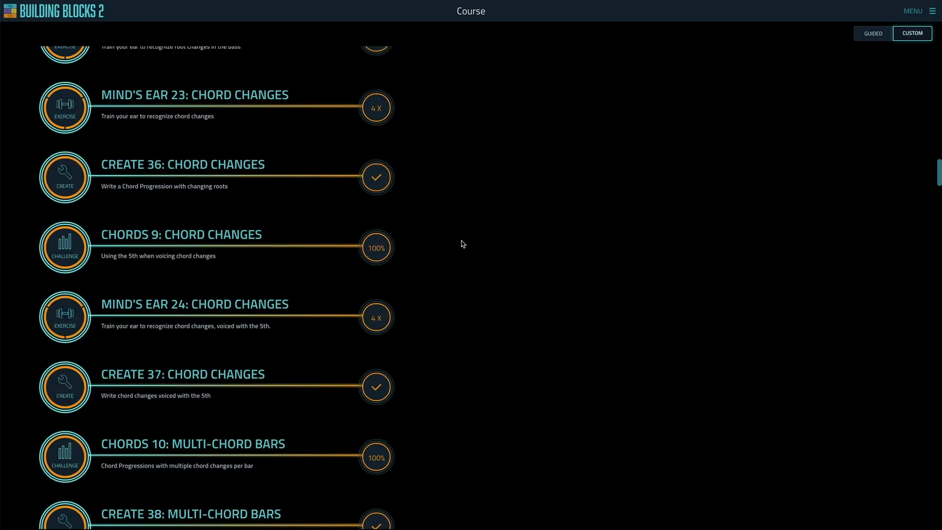
pyautogui.scroll(-3)
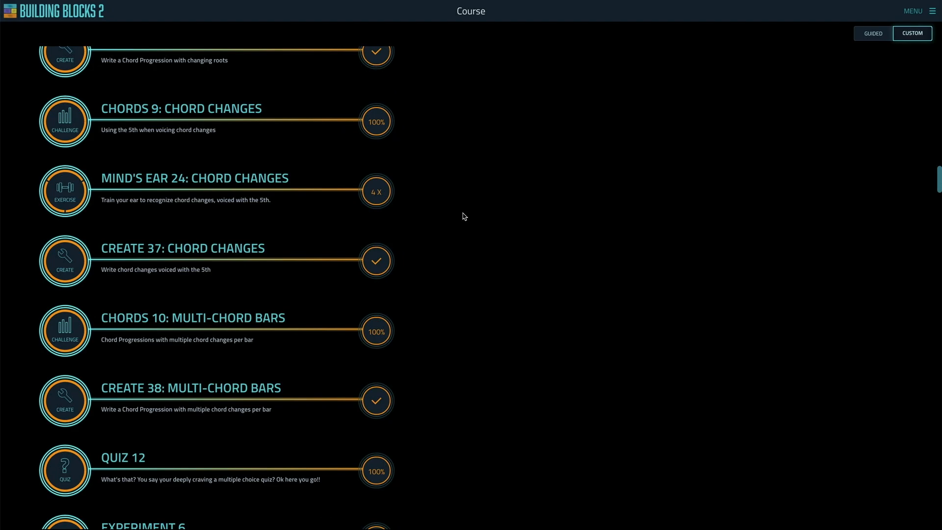
pyautogui.scroll(-3)
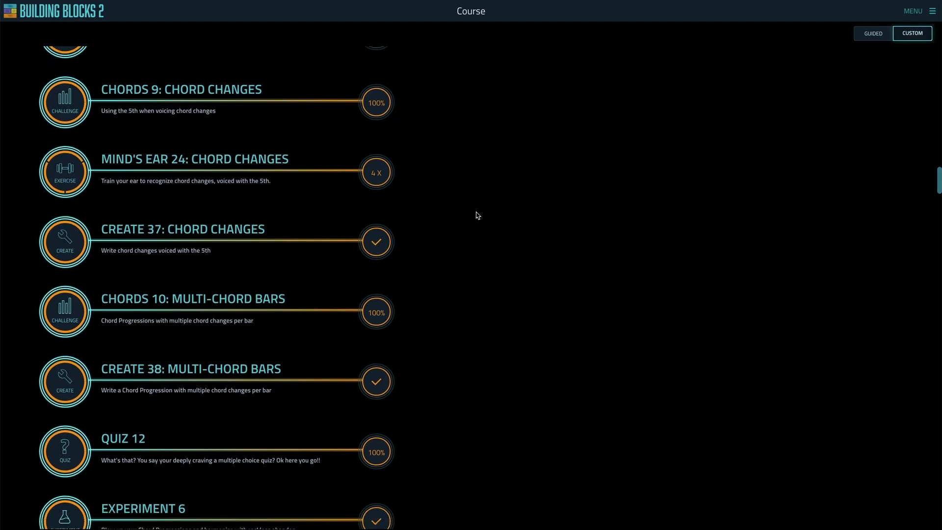
pyautogui.moveTo(478, 212)
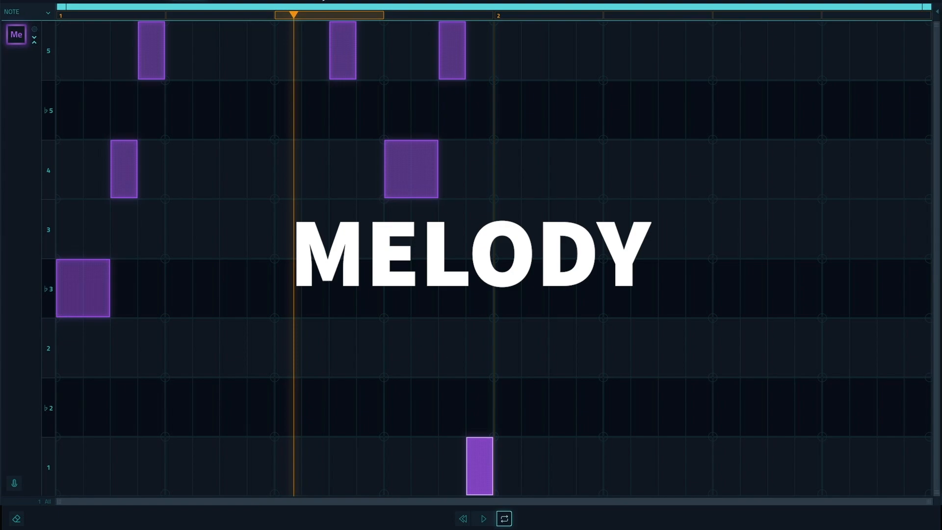
# - Play back the short purple melody demo spanning the first bar of the piano roll
pyautogui.click(483, 518)
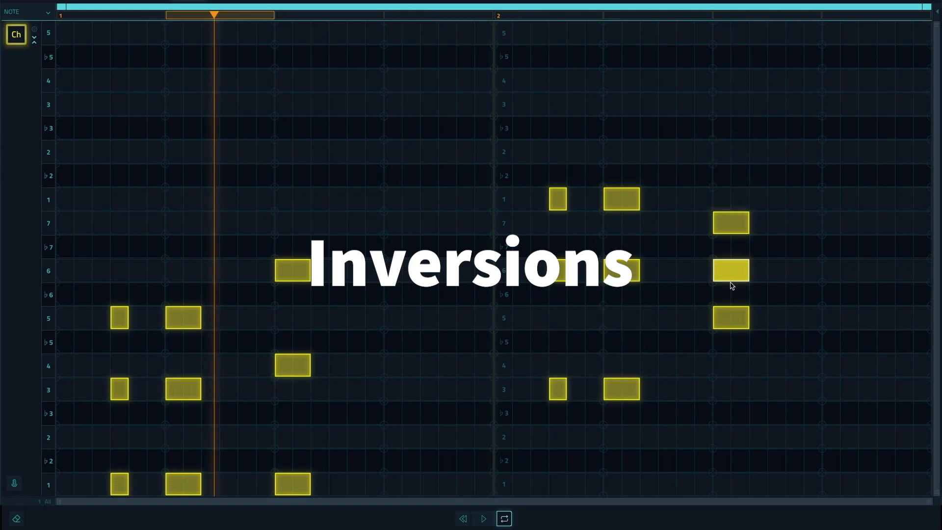
# - Play the two-bar arrangement with Ch, Ba and Dr tracks stacked in the piano roll
pyautogui.click(483, 518)
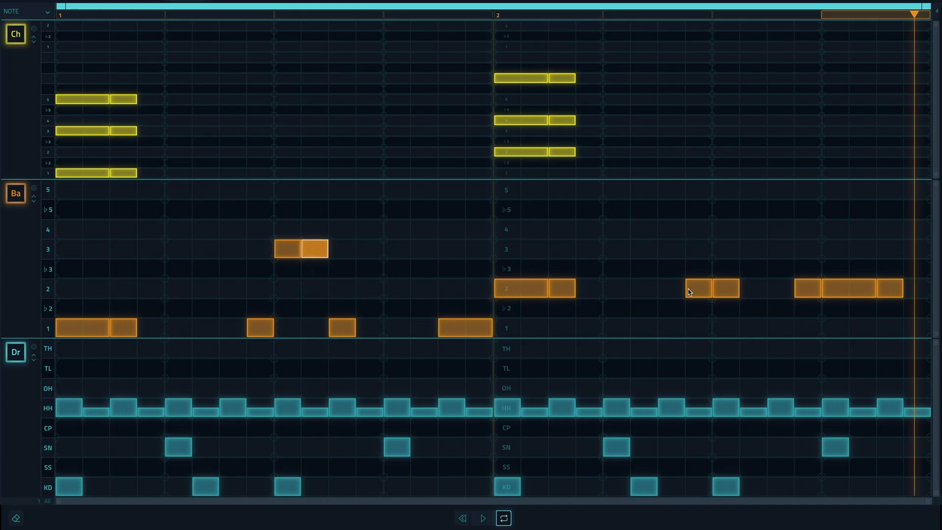
pyautogui.click(482, 518)
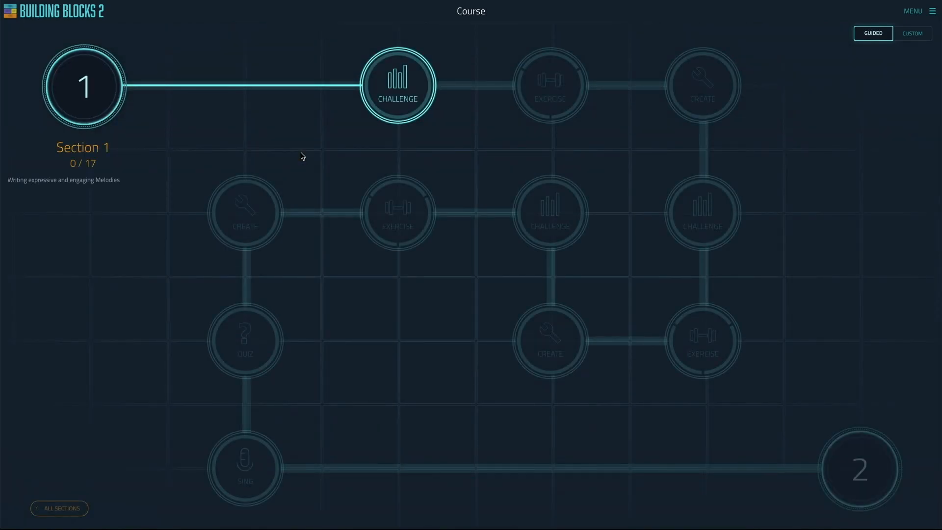
pyautogui.moveTo(295, 149)
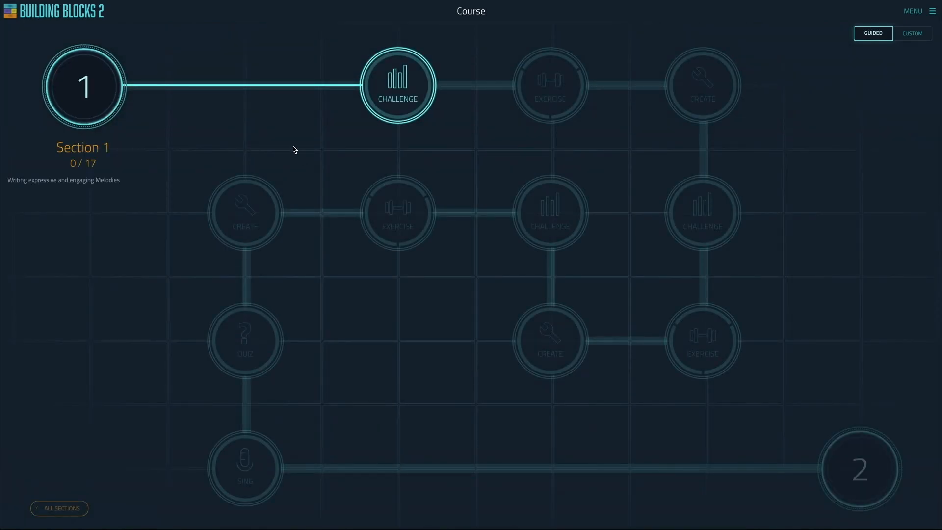
# - Show the Melody 1 challenge card for Section 1, at 0% and ready to launch
pyautogui.click(396, 86)
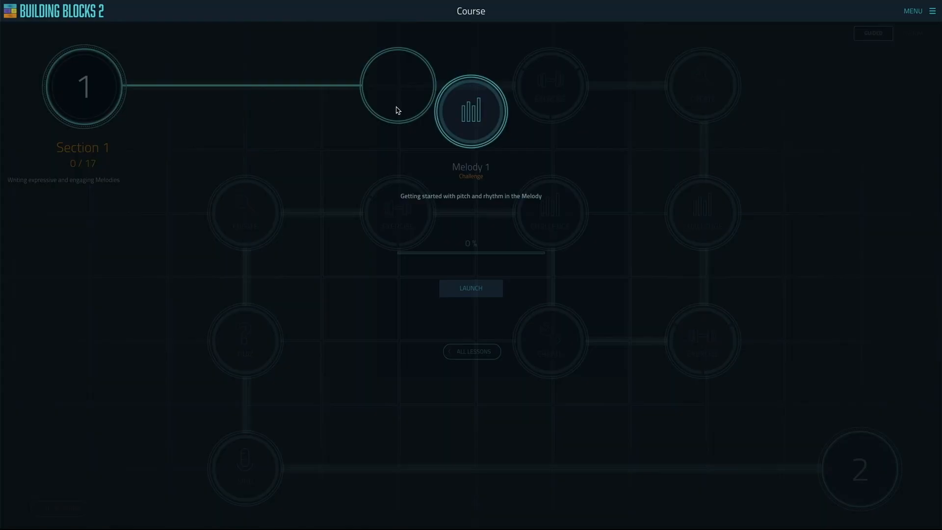